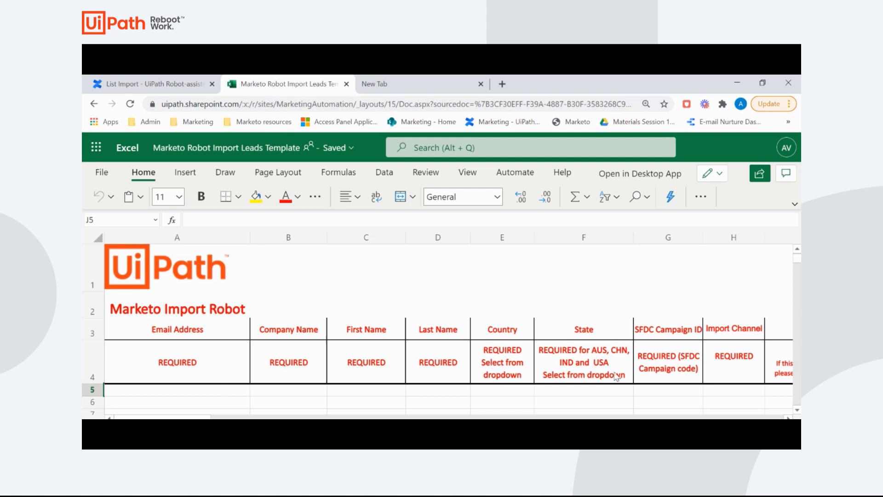
pyautogui.moveTo(711, 355)
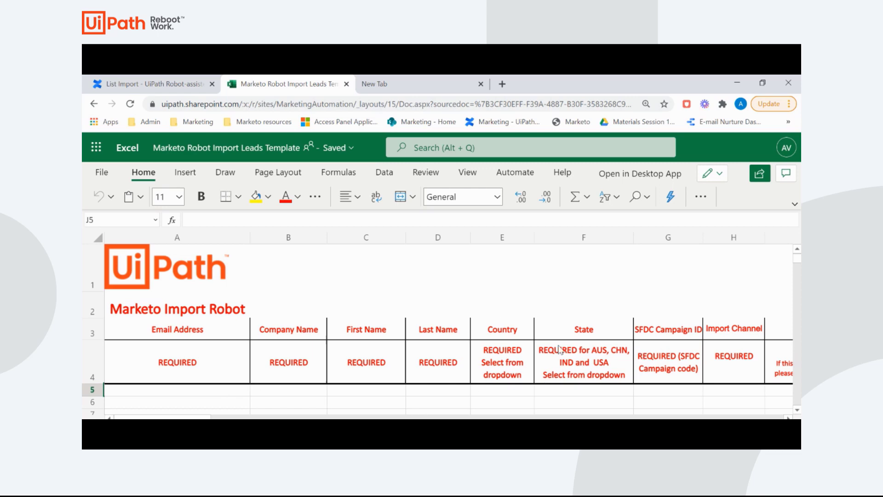
pyautogui.moveTo(636, 347)
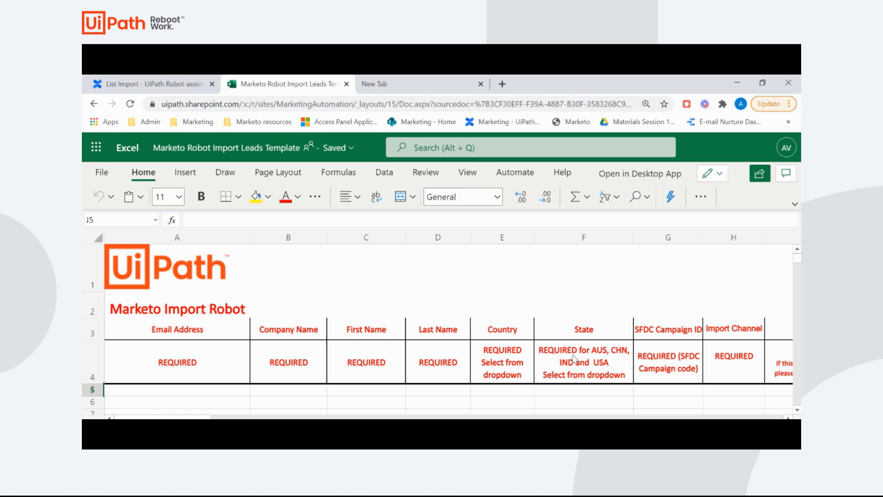
pyautogui.moveTo(665, 364)
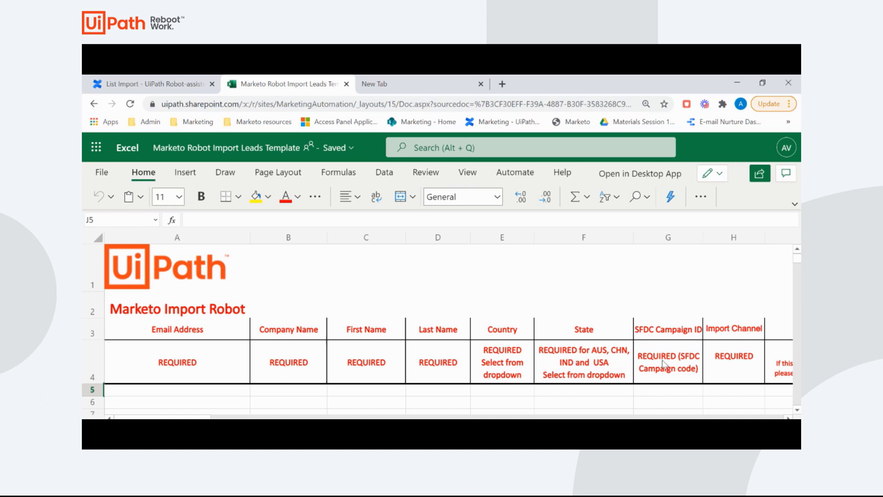
pyautogui.moveTo(725, 368)
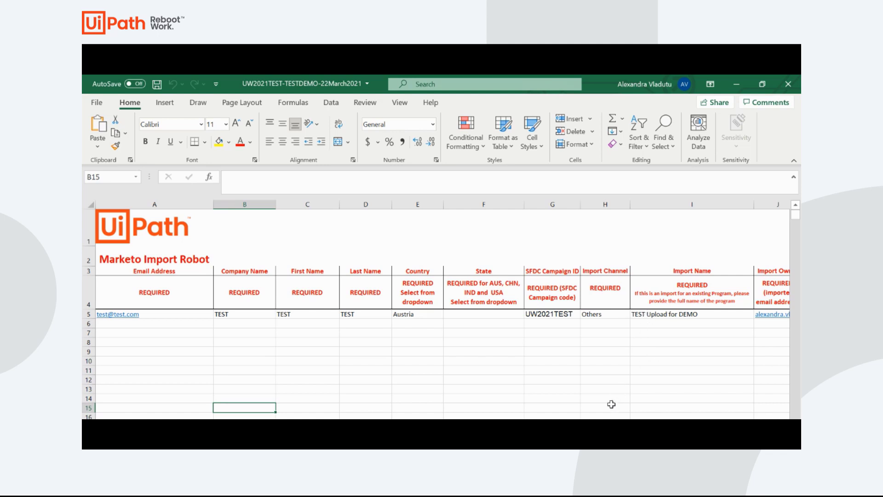
# - Return to the List Import guide and scroll to step 5 with the folder links
pyautogui.hscroll(3)
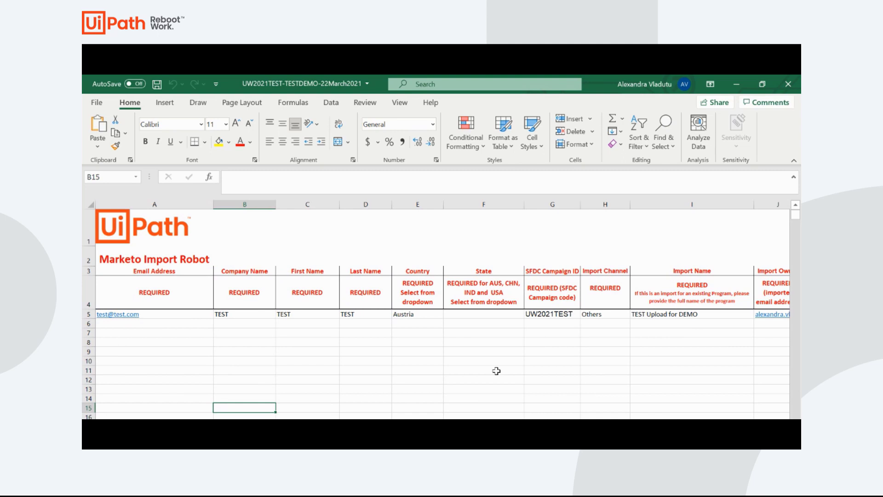
pyautogui.moveTo(433, 337)
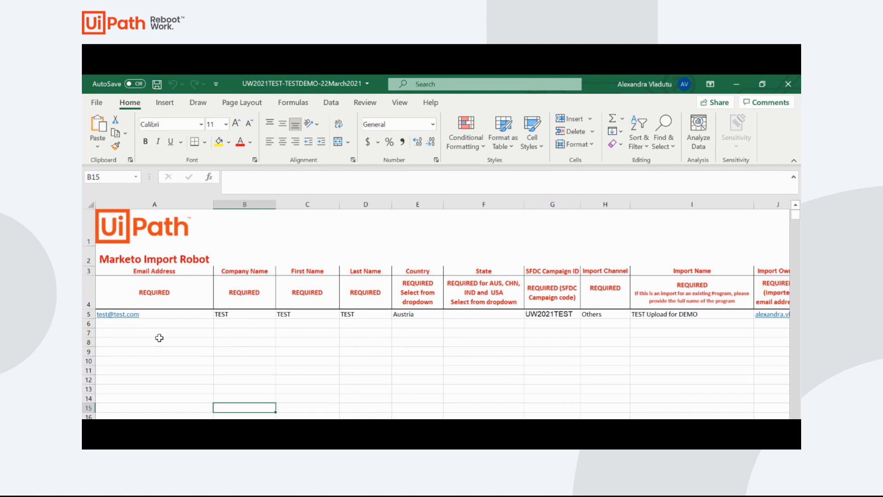
pyautogui.moveTo(225, 336)
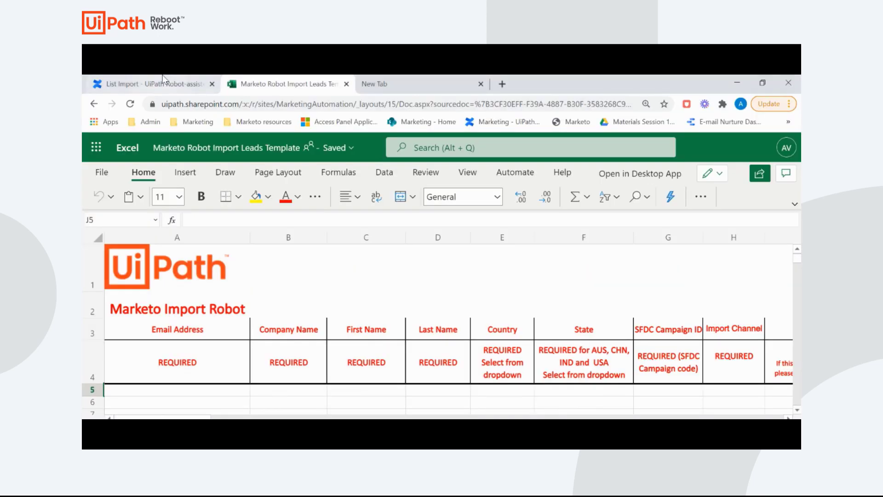
pyautogui.click(146, 83)
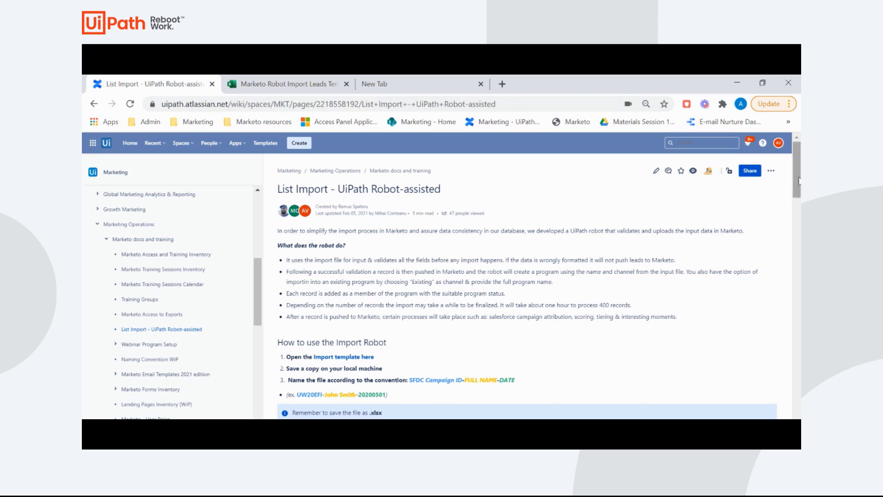
pyautogui.scroll(-3)
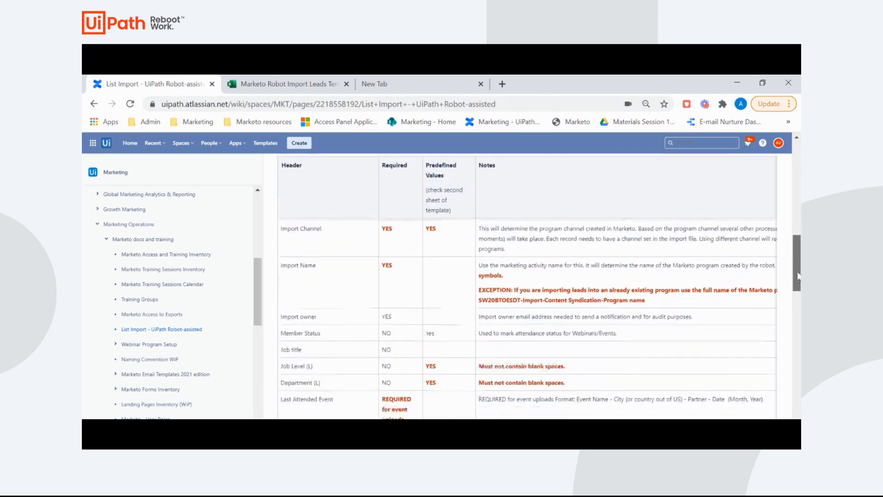
pyautogui.scroll(-3)
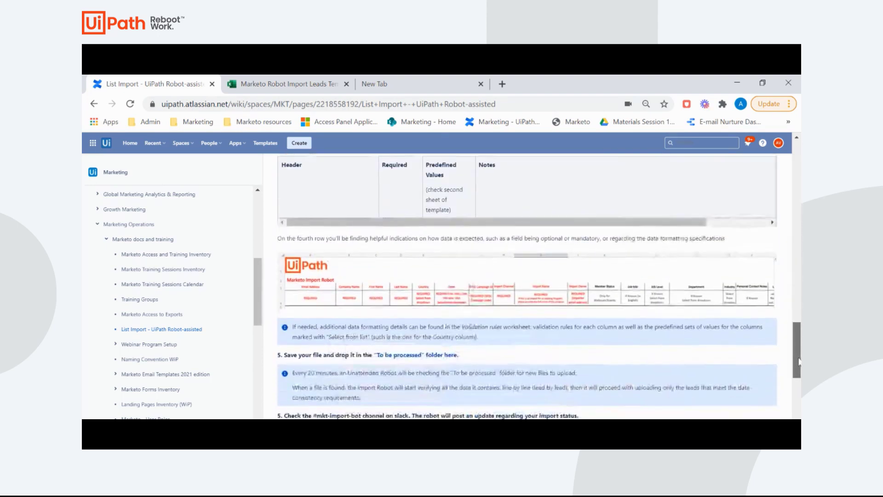
pyautogui.scroll(-3)
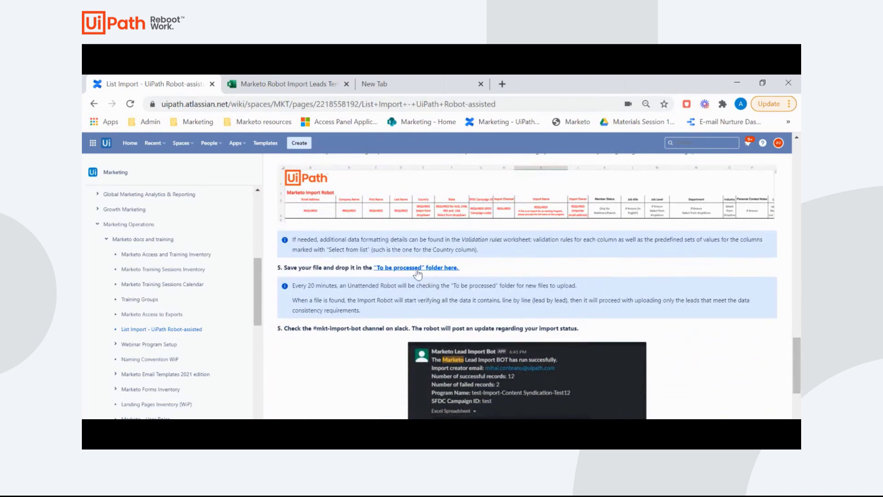
# - Launch the 'To be processed' SharePoint folder link in a new tab
pyautogui.rightClick(416, 268)
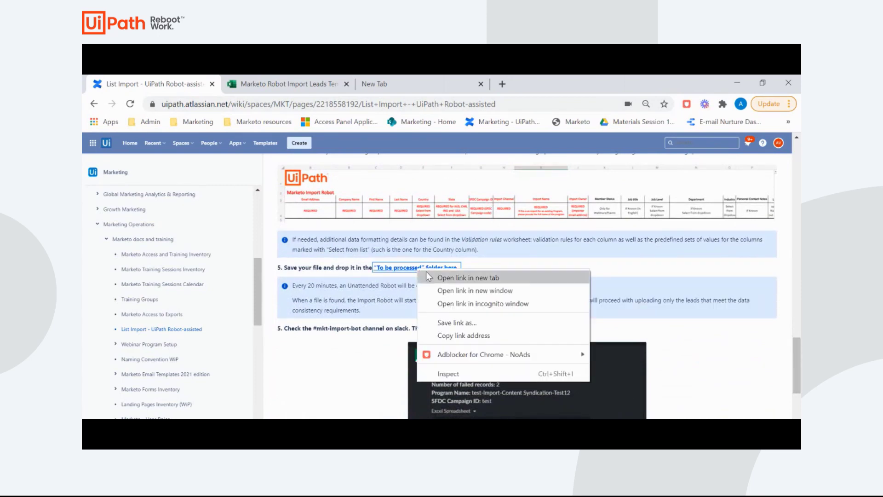
pyautogui.click(469, 277)
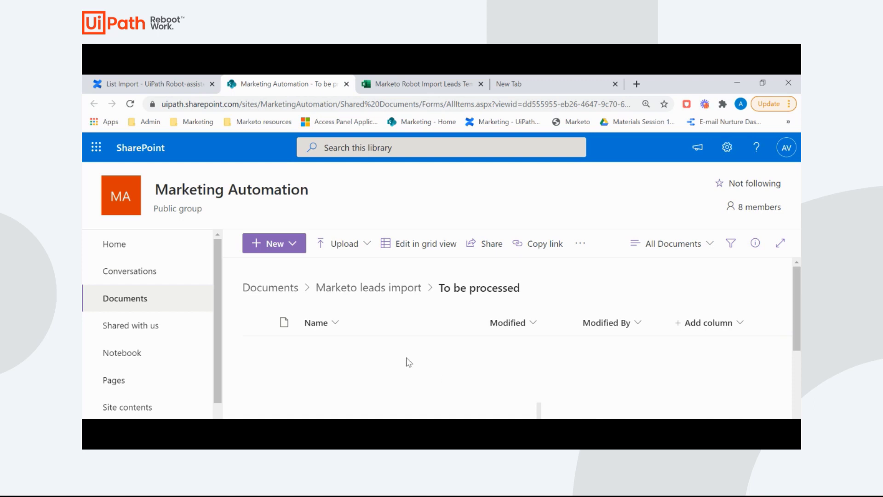
pyautogui.moveTo(363, 363)
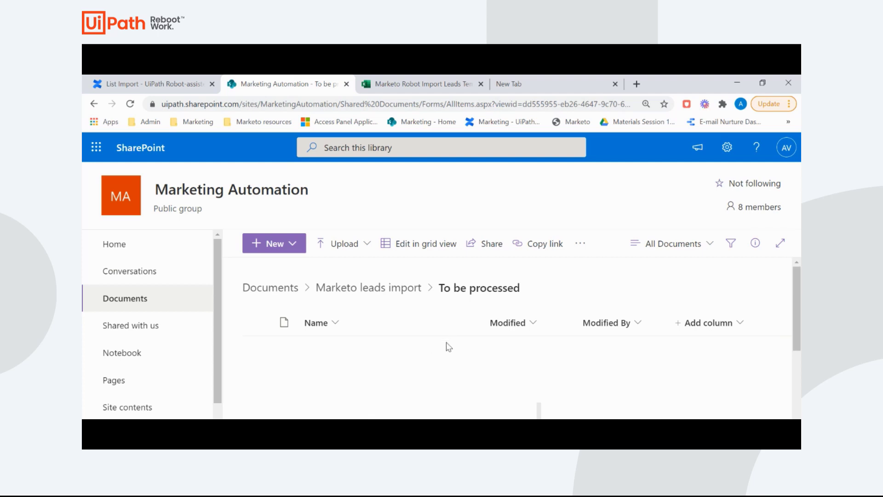
pyautogui.moveTo(437, 309)
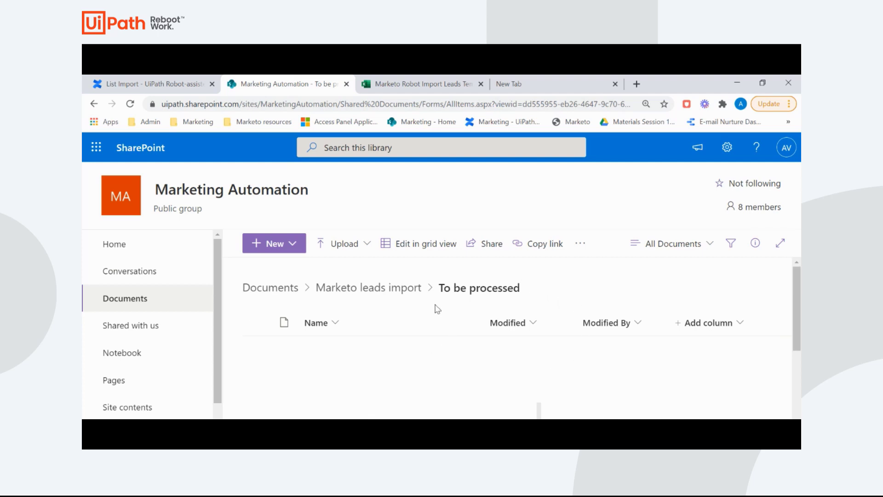
pyautogui.moveTo(417, 384)
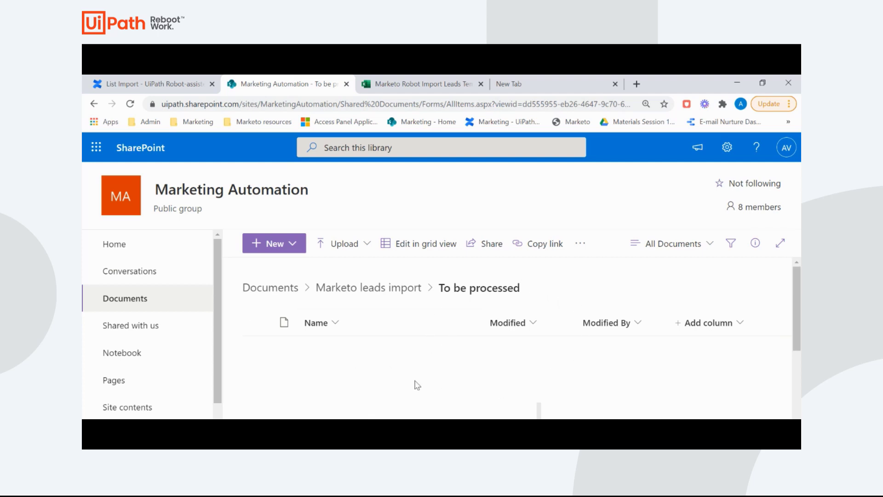
pyautogui.moveTo(410, 379)
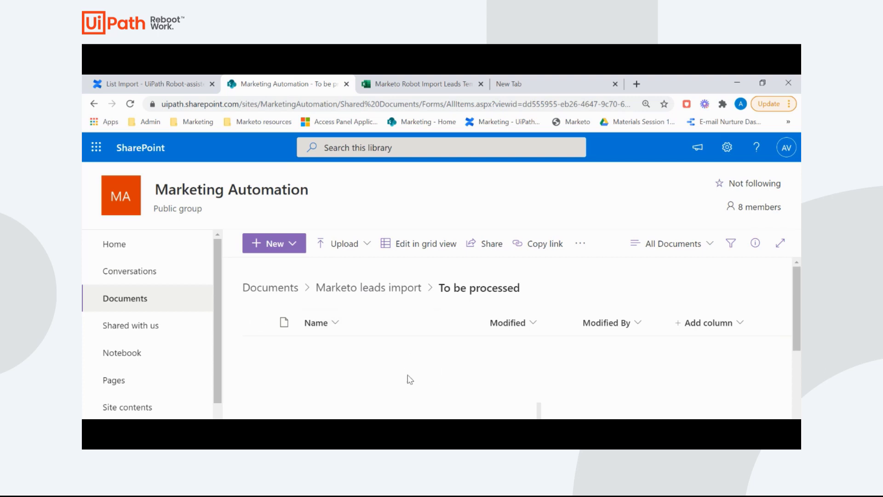
pyautogui.moveTo(413, 381)
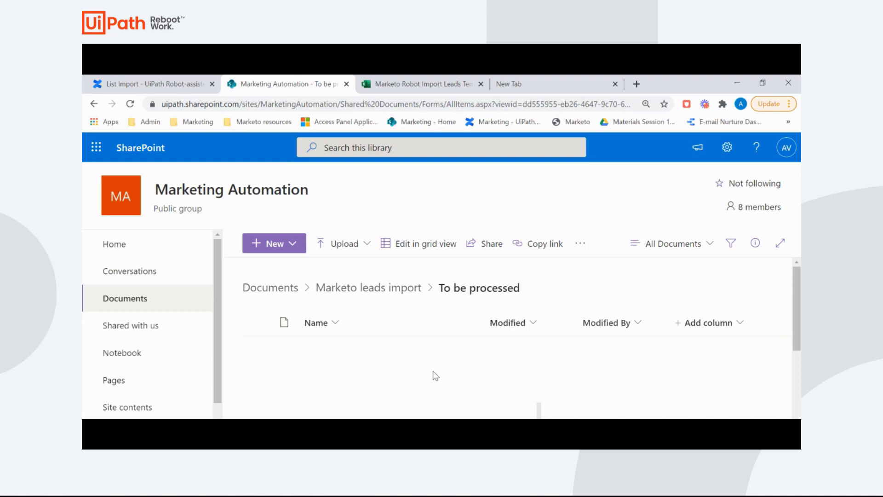
pyautogui.moveTo(439, 347)
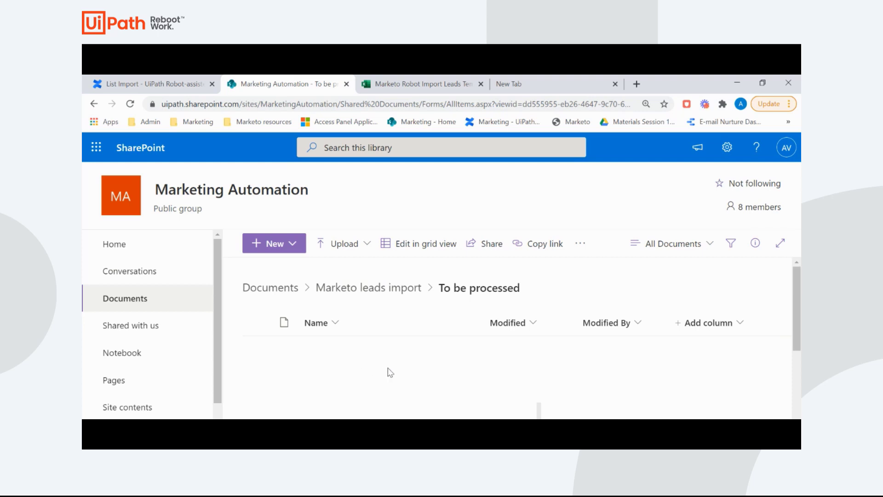
pyautogui.moveTo(374, 344)
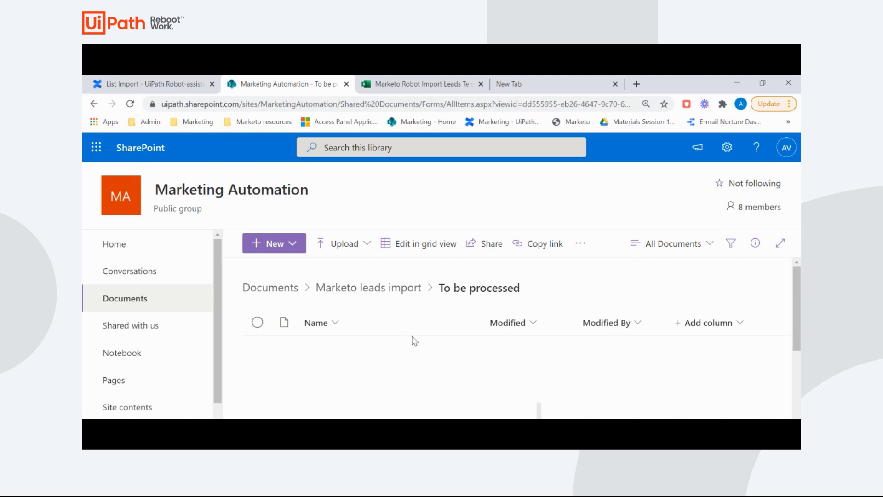
# - Return to the List Import guide and scroll to the Slack #mkt-import-bot report screenshot
pyautogui.click(152, 84)
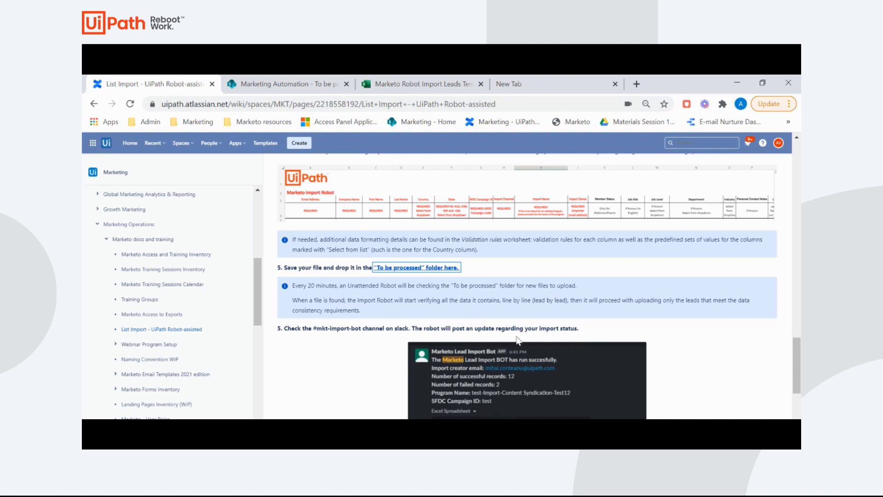
pyautogui.scroll(-3)
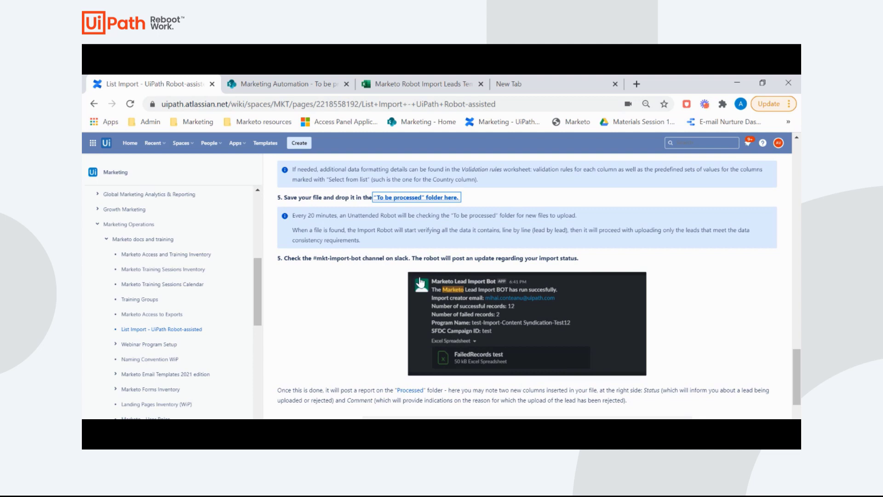
pyautogui.moveTo(397, 280)
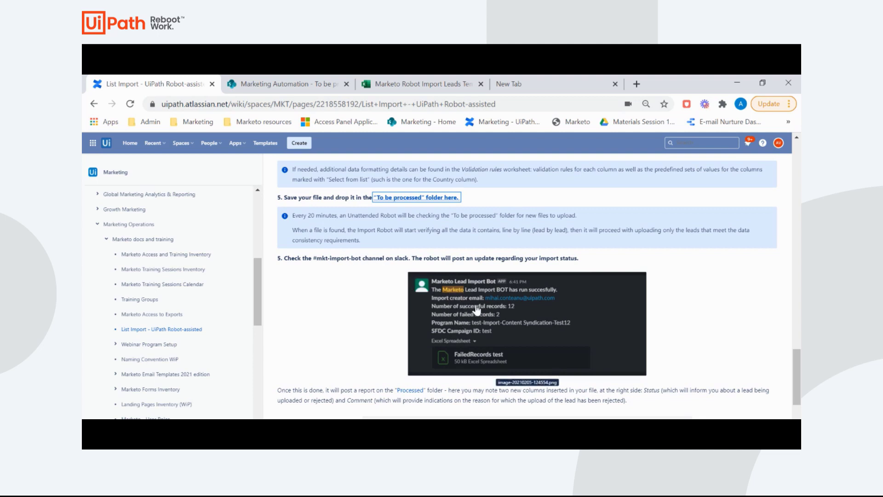
pyautogui.moveTo(526, 313)
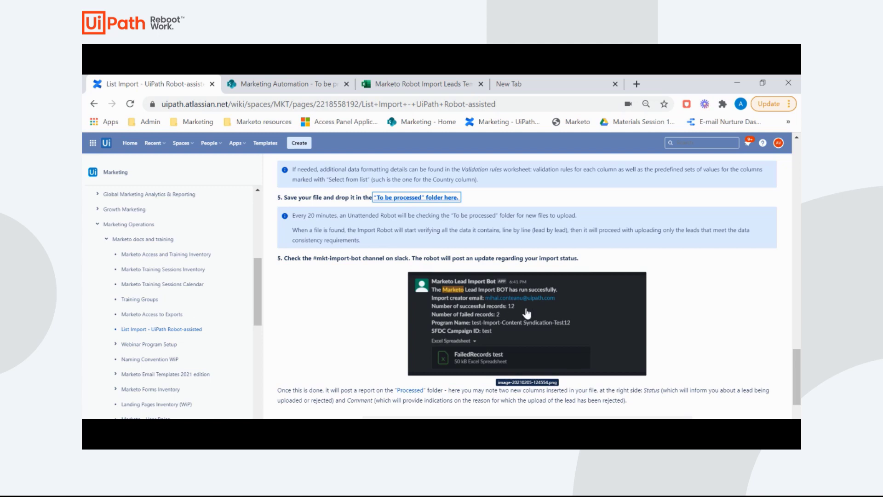
pyautogui.moveTo(487, 320)
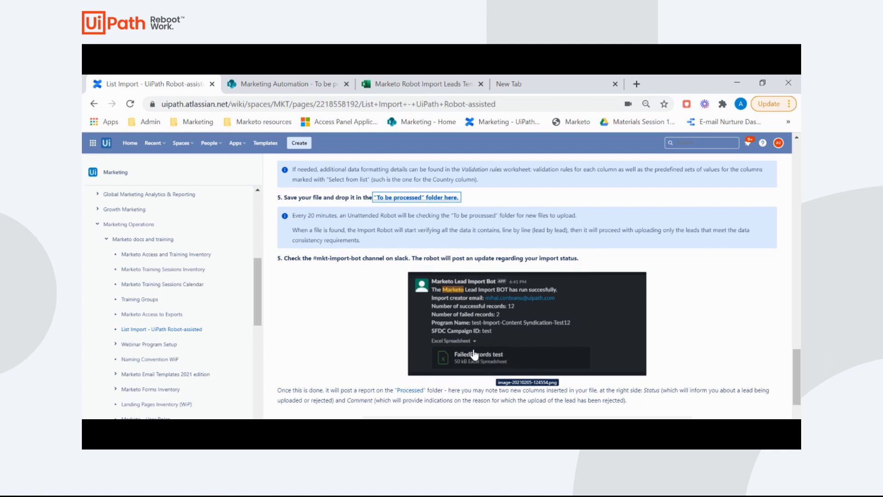
pyautogui.moveTo(460, 360)
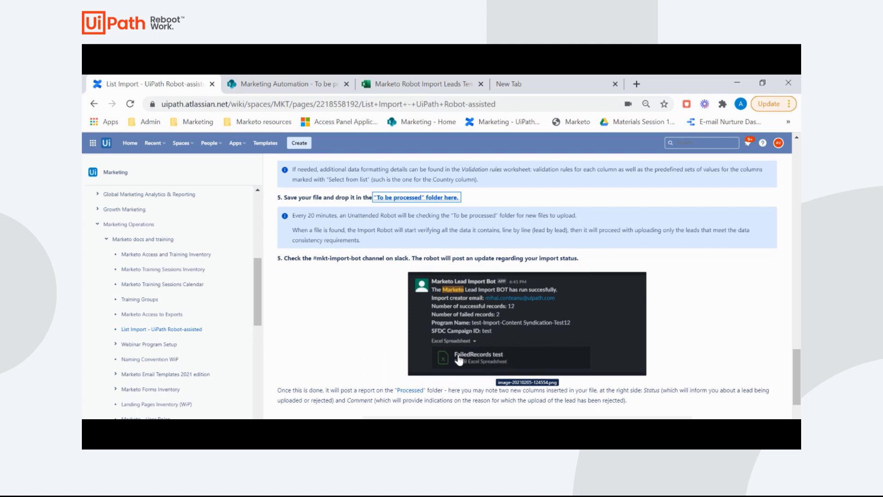
pyautogui.moveTo(371, 336)
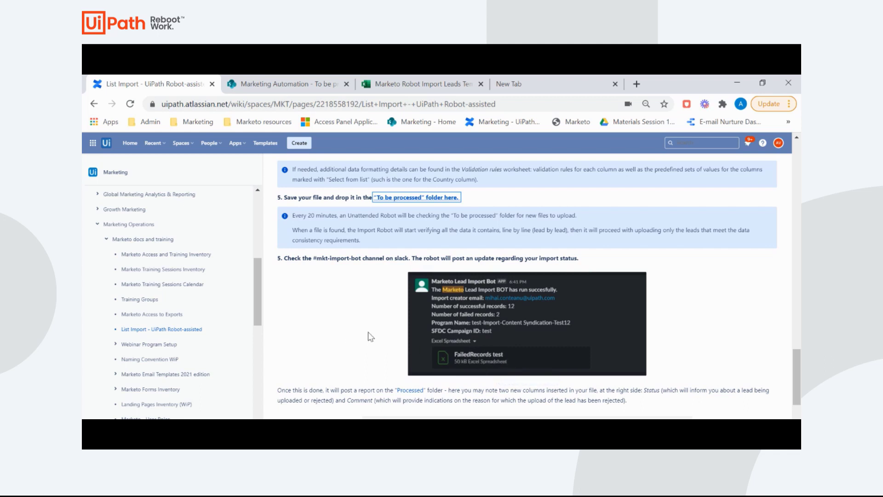
pyautogui.moveTo(370, 324)
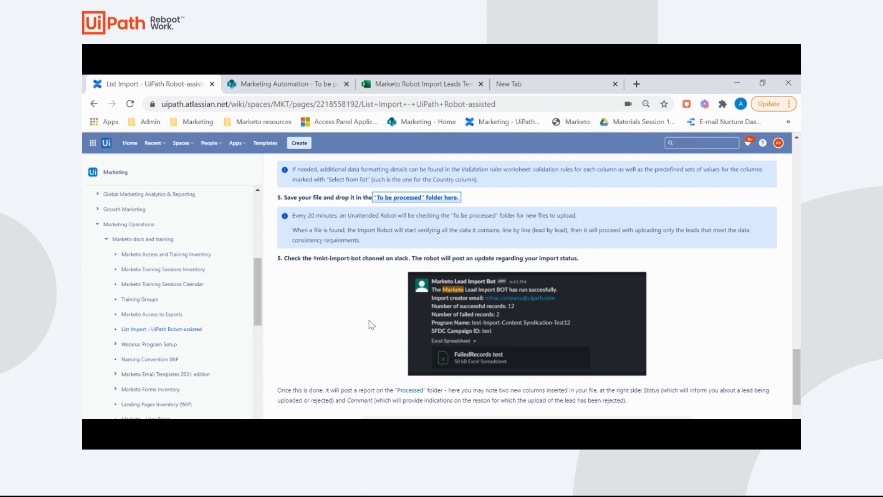